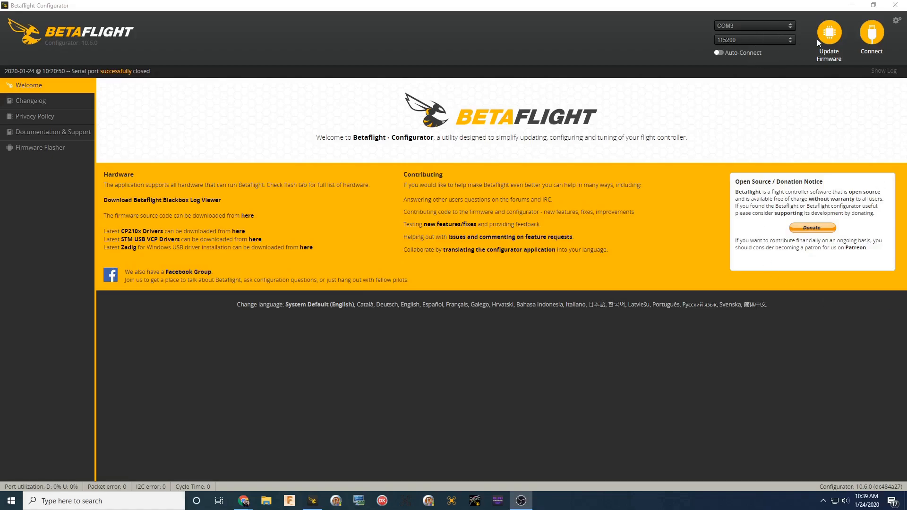
Load the downloaded Betaflight 4.1.0 .hex file into the Firmware Flasher.
left_click(39, 147)
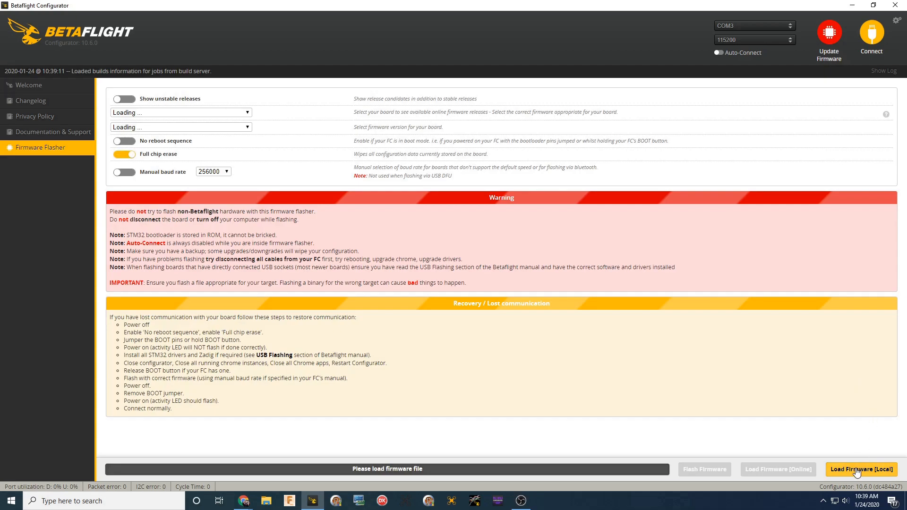
left_click(862, 470)
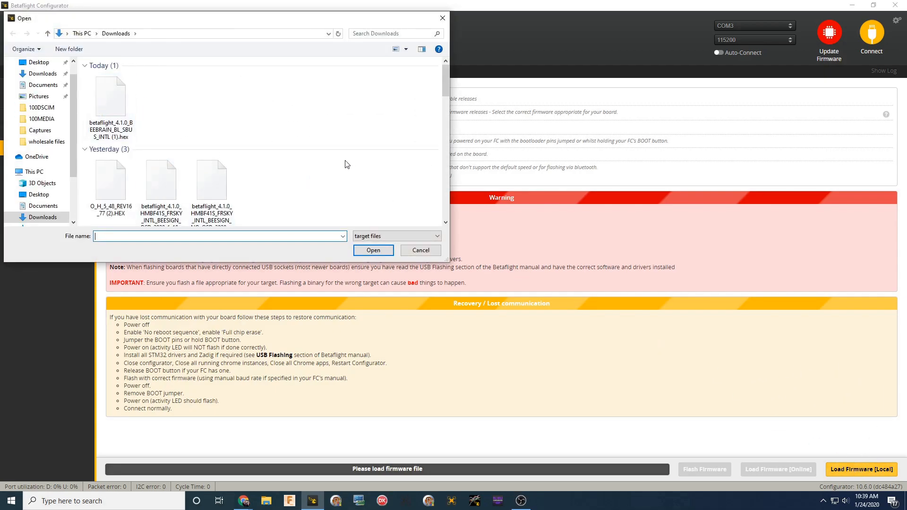
left_click(211, 162)
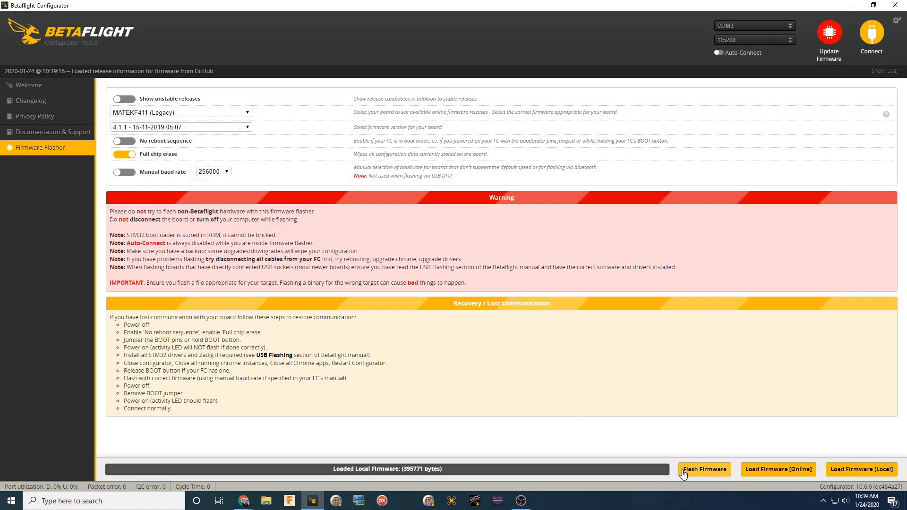
Flash the firmware to the flight controller and reconnect to verify Betaflight 4.1.0.
left_click(704, 469)
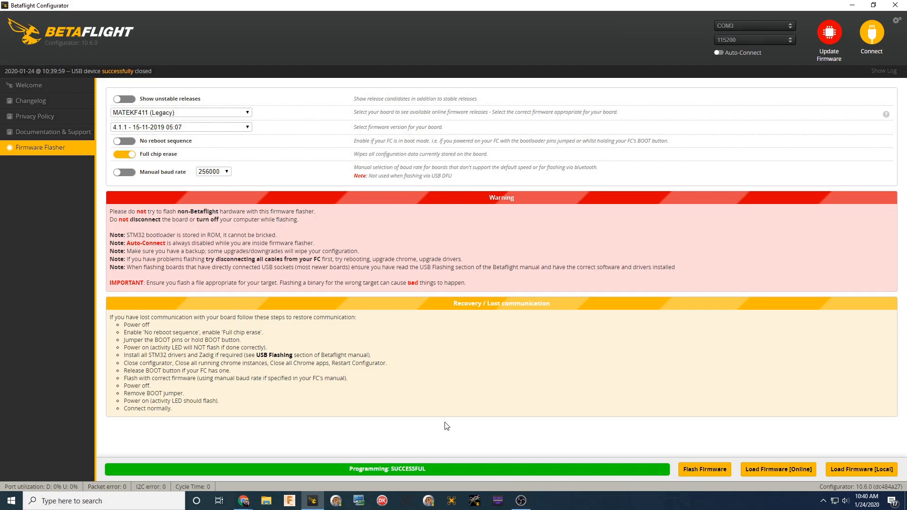
left_click(871, 34)
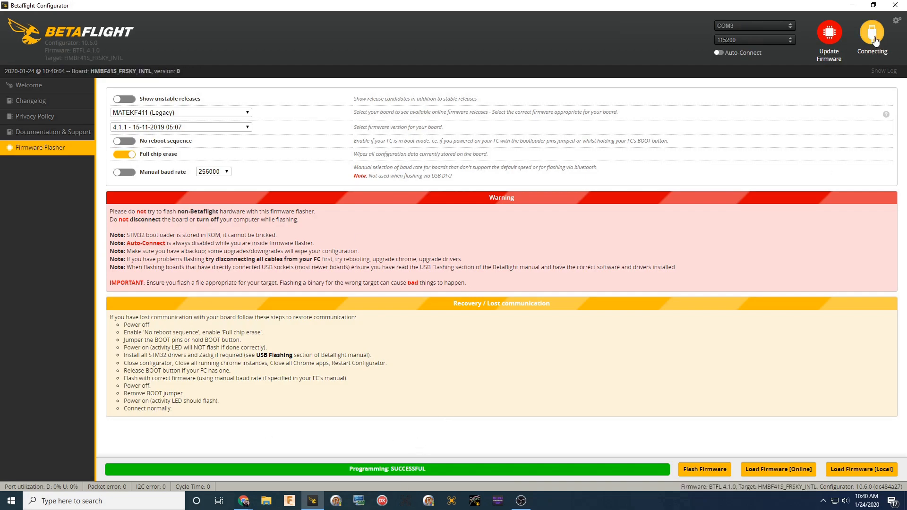
left_click(872, 35)
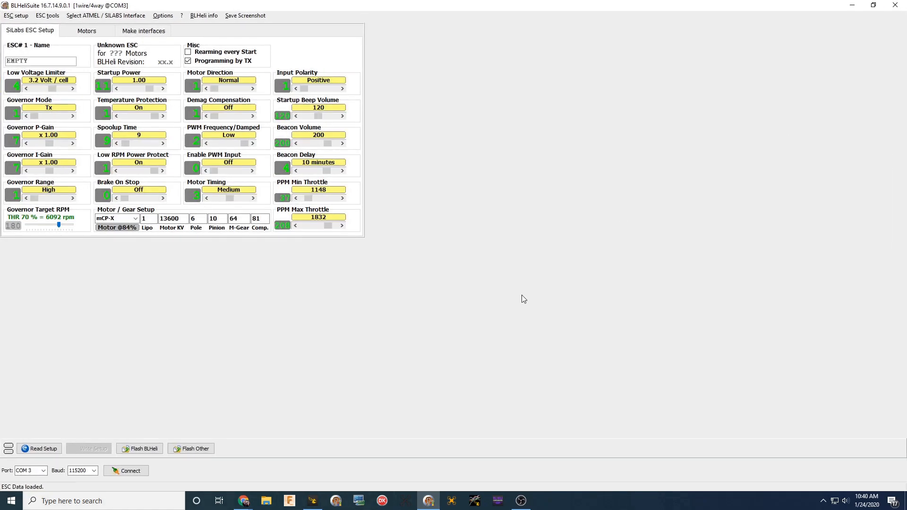
Connect through the flight controller and detect the four BLHeli_S 16.77 ESCs.
left_click(126, 471)
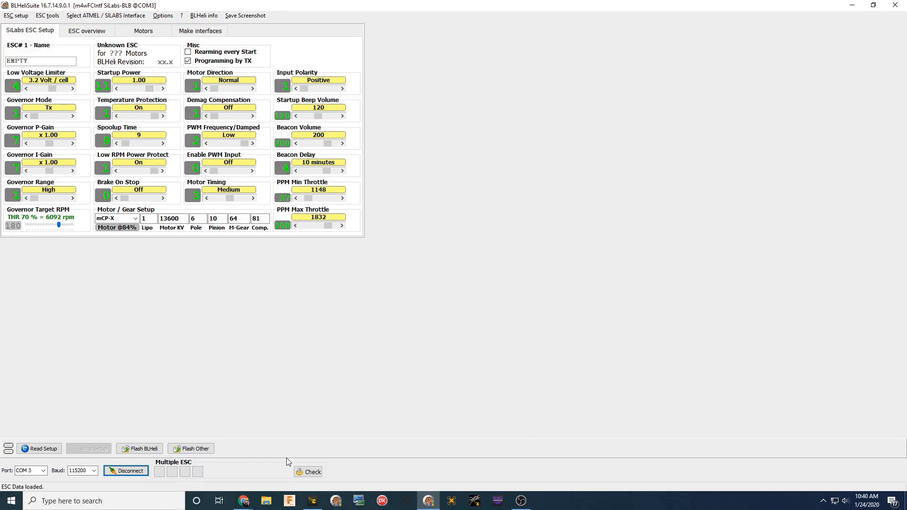
left_click(312, 472)
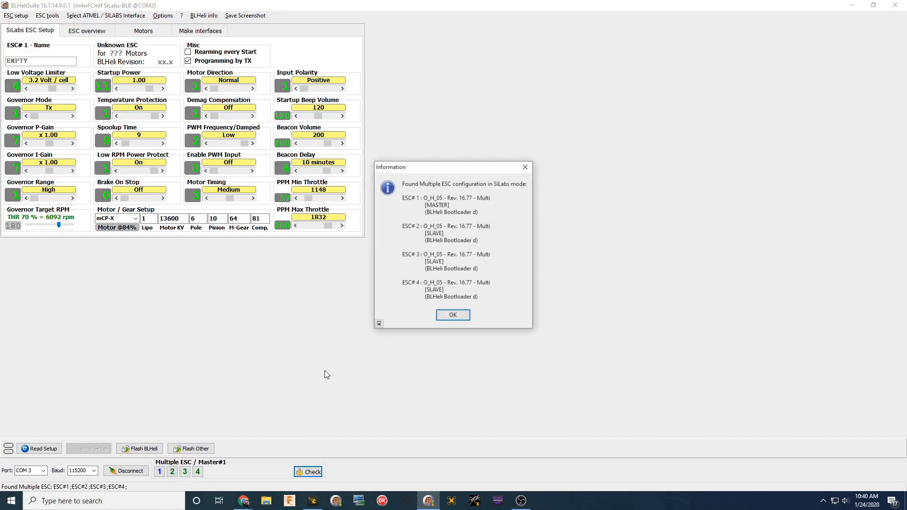
left_click(453, 315)
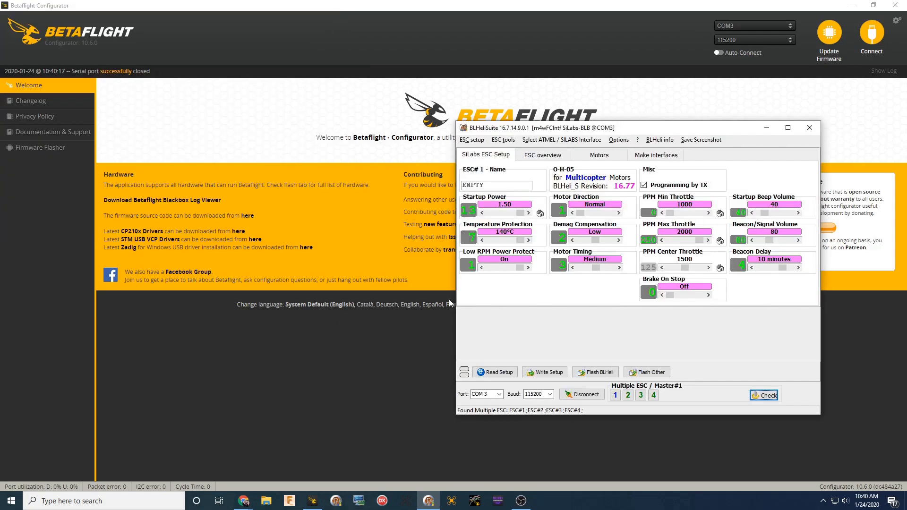
Choose O_H_5_48_REV16_77 (2).HEX via Flash Other and accept the unknown-firmware warning.
left_click(787, 128)
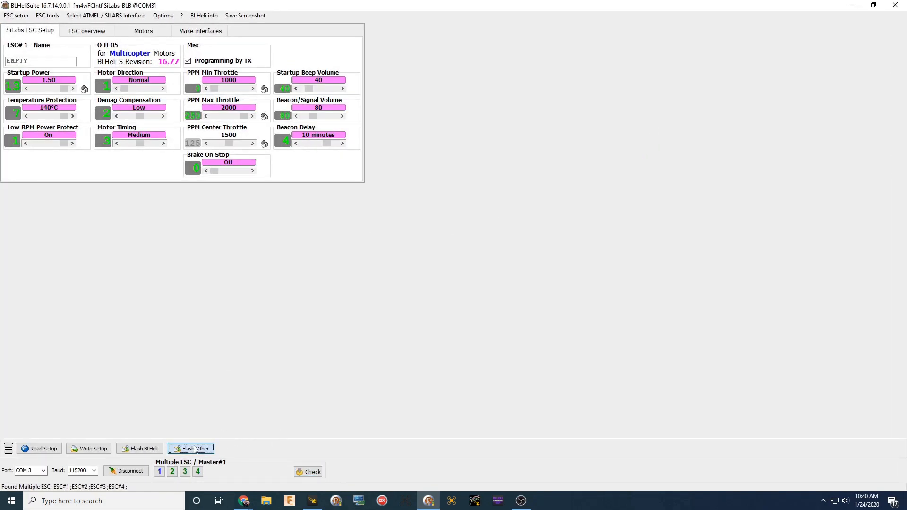
left_click(193, 448)
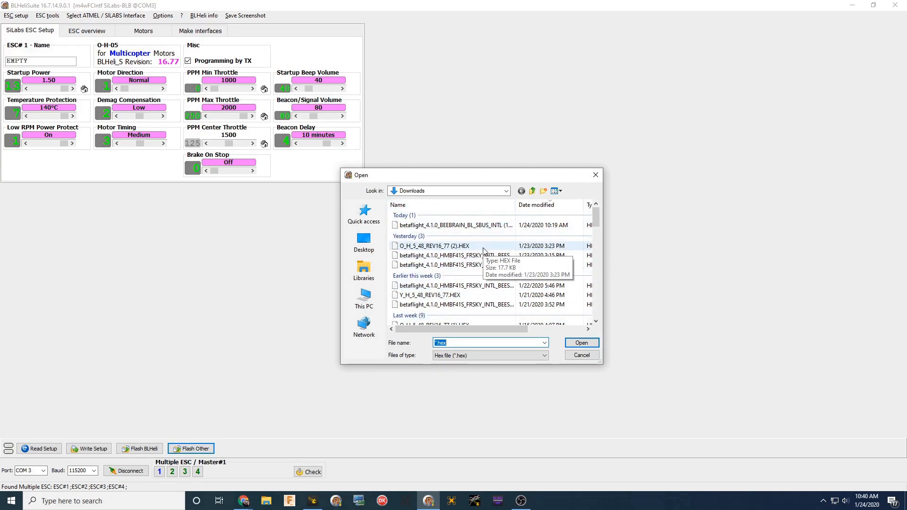
left_click(581, 342)
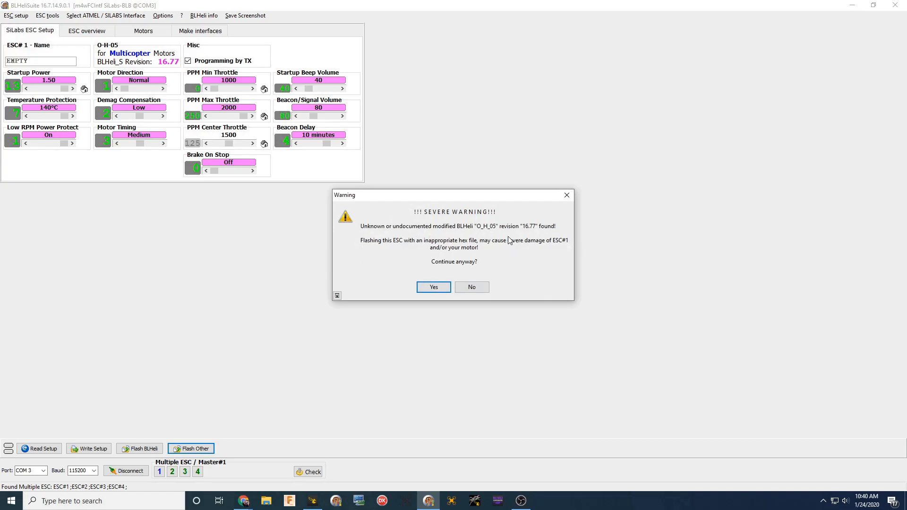
left_click(433, 287)
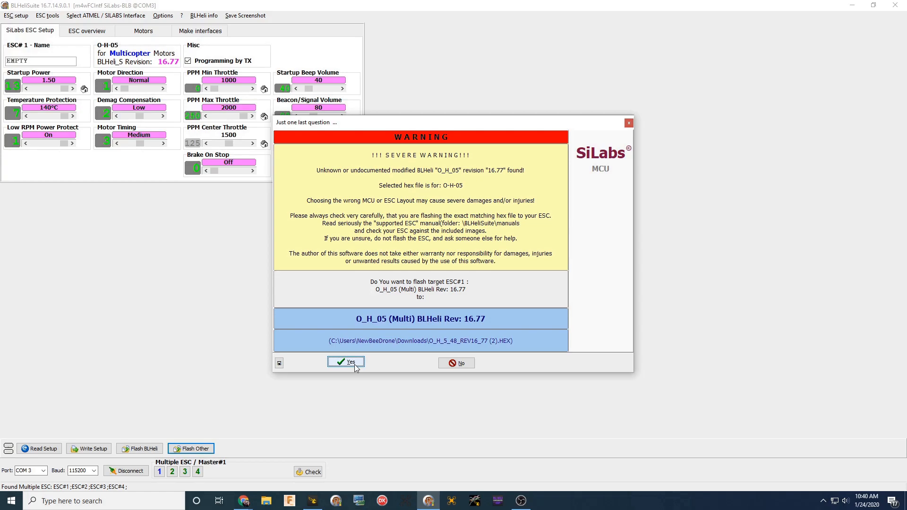
Flash ESC 1 with the selected file and write its settings back.
left_click(346, 362)
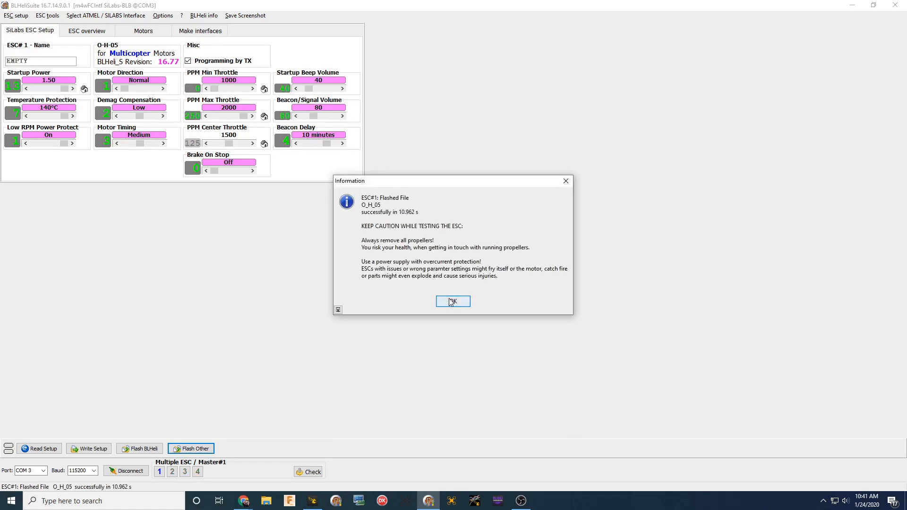
left_click(453, 302)
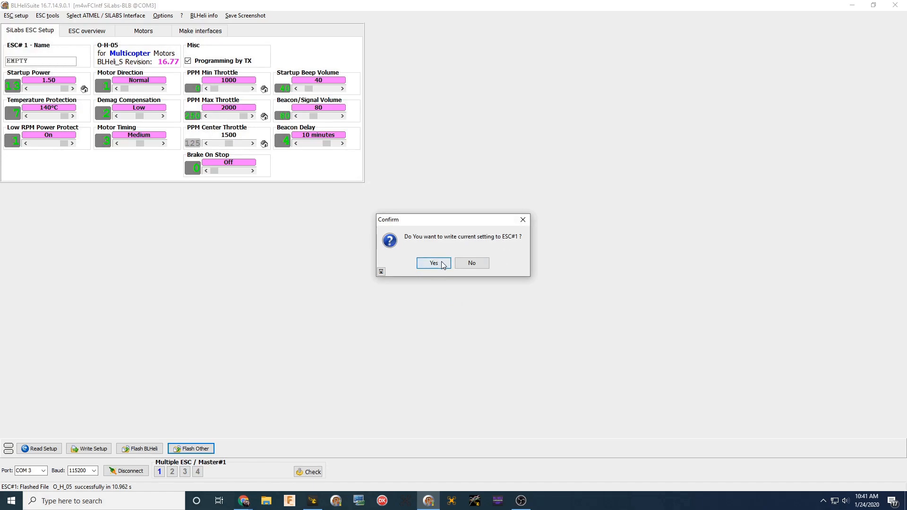
left_click(433, 264)
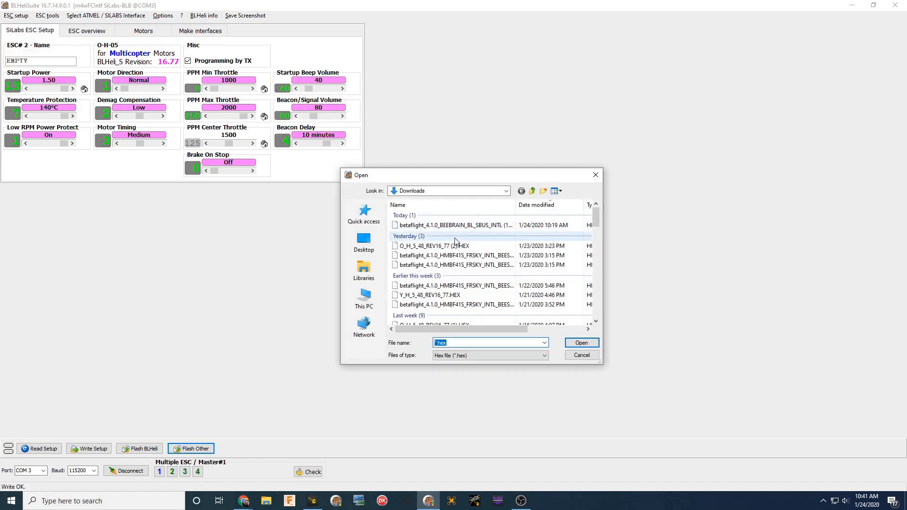
Select the same O_H_5_48 hex file for ESC 2 and finish flashing the remaining ESCs.
left_click(581, 342)
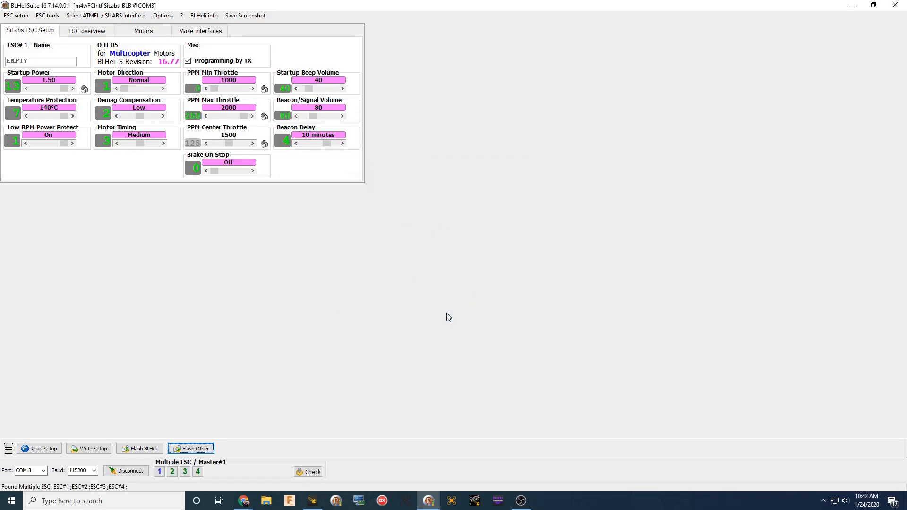
mouse_move(122, 85)
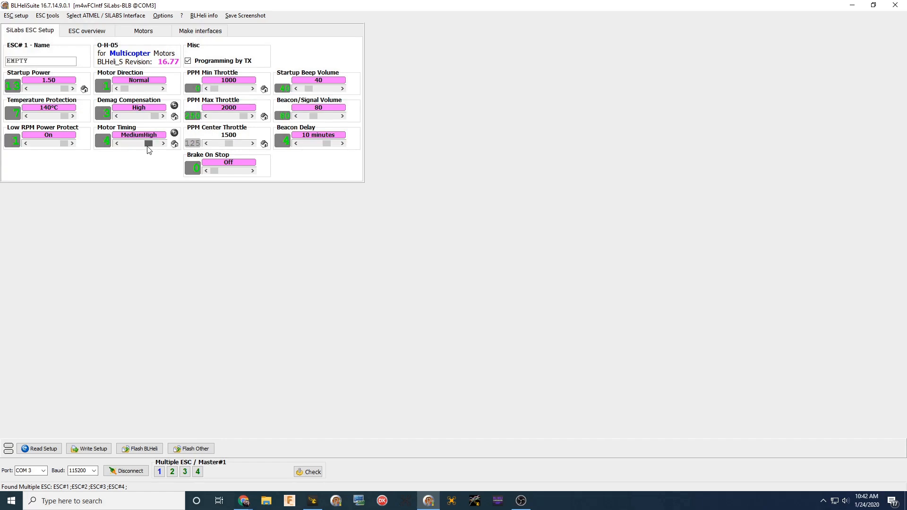
Raise Motor Timing from MediumHigh to High alongside High demag compensation.
left_click(161, 144)
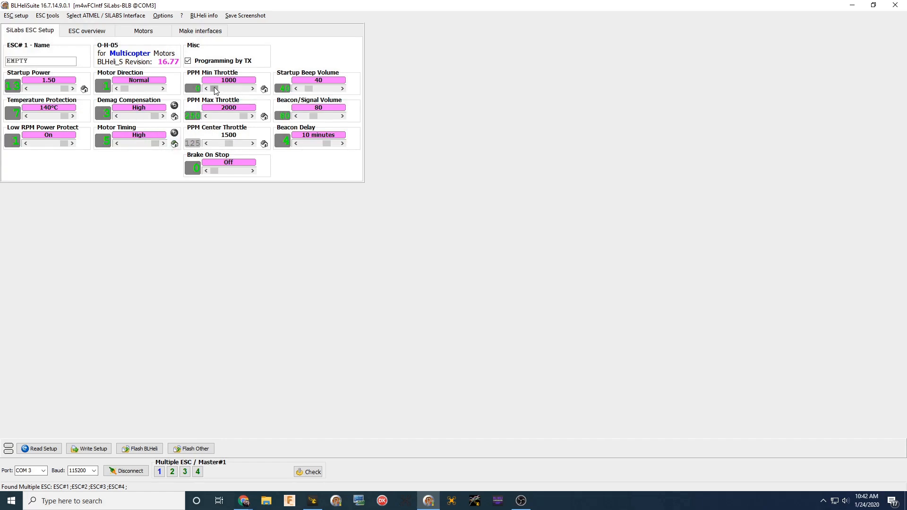
mouse_move(225, 241)
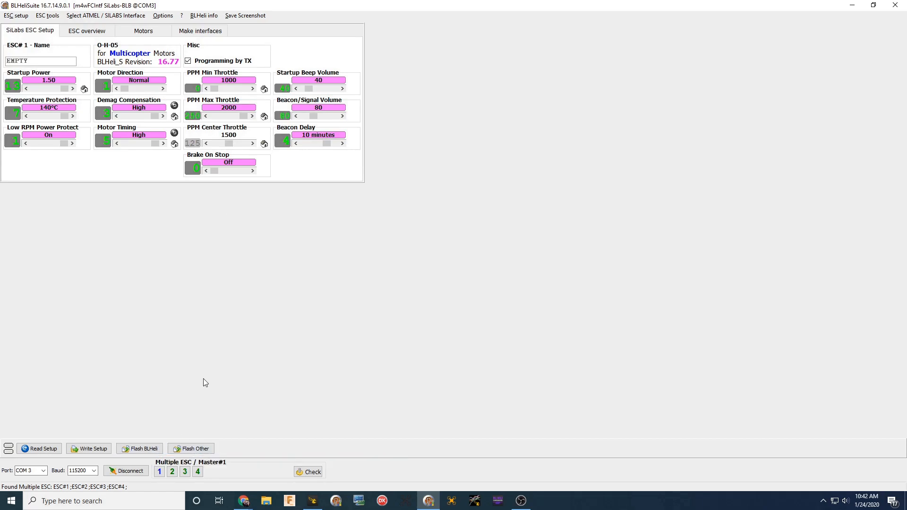
mouse_move(191, 448)
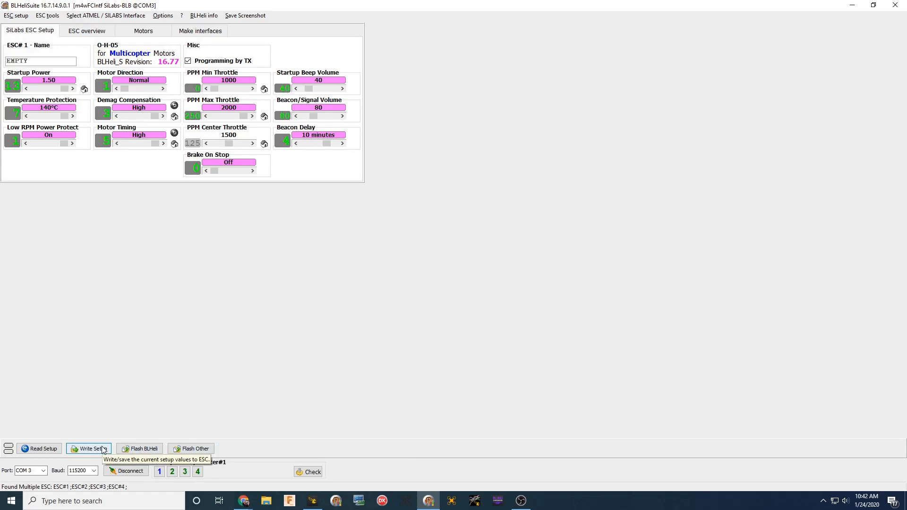
Write the High demag and High timing setup to all four ESCs and acknowledge success.
left_click(88, 448)
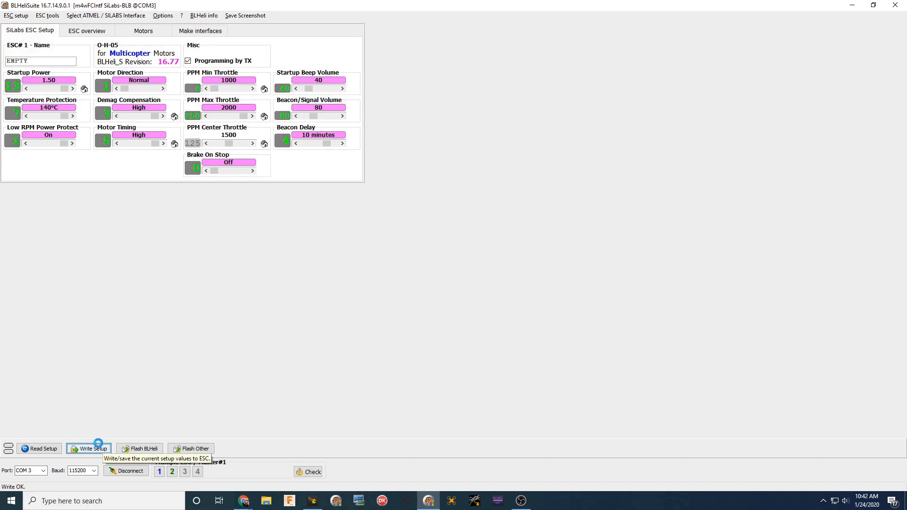
left_click(89, 448)
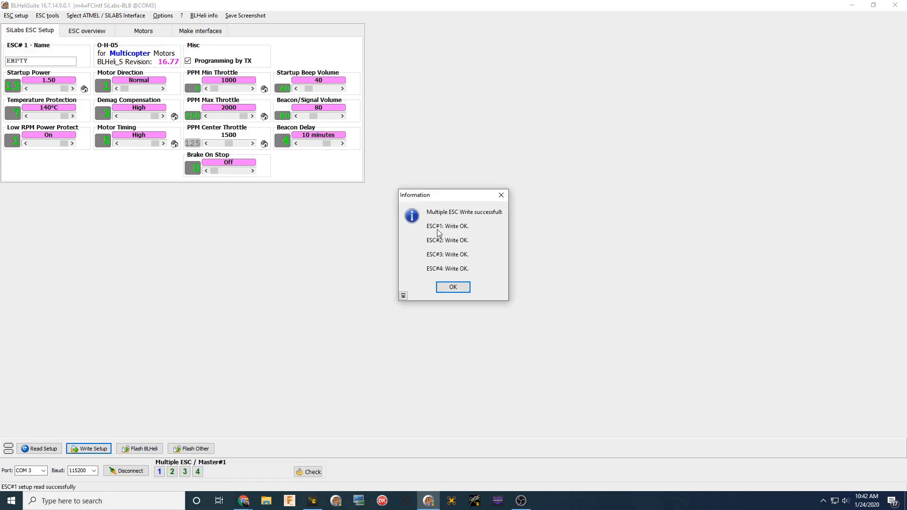
left_click(453, 287)
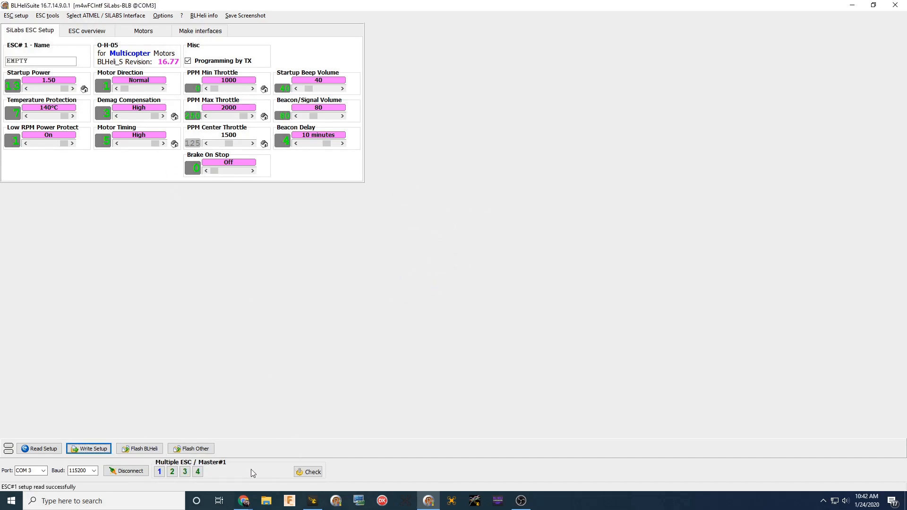